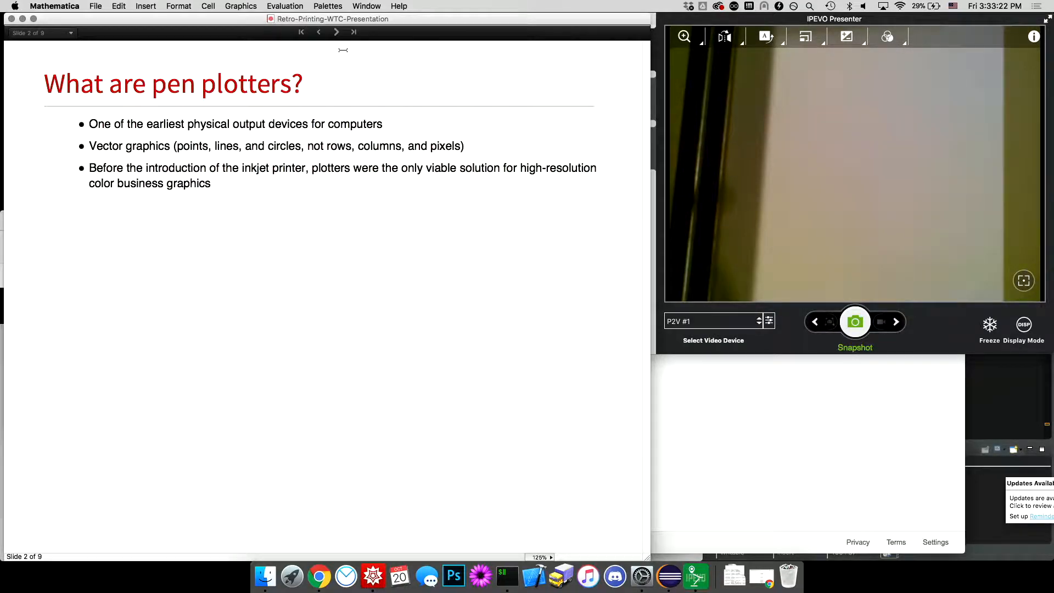
{"action": "mouse_move", "coordinate": [336, 31]}
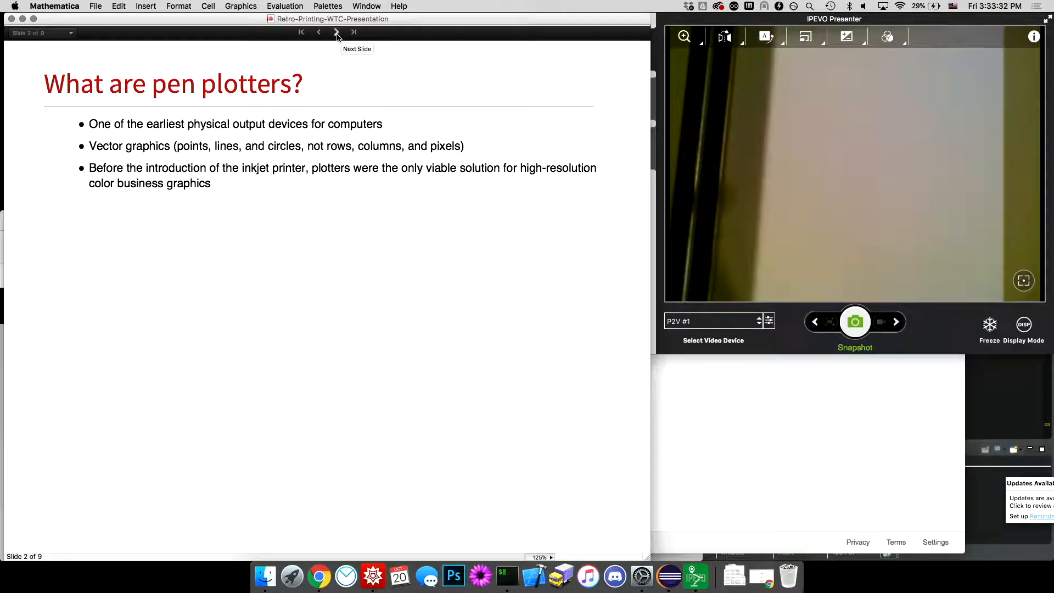
{"action": "mouse_move", "coordinate": [357, 40]}
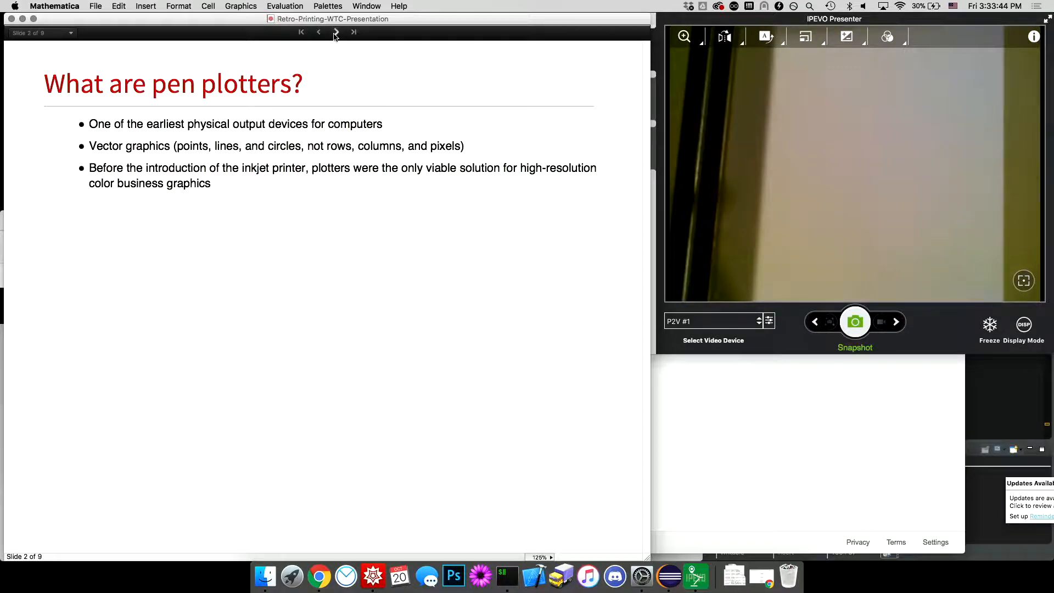
Advance the slideshow to slide 3 describing the HP7550 plotter.
{"action": "left_click", "coordinate": [336, 32]}
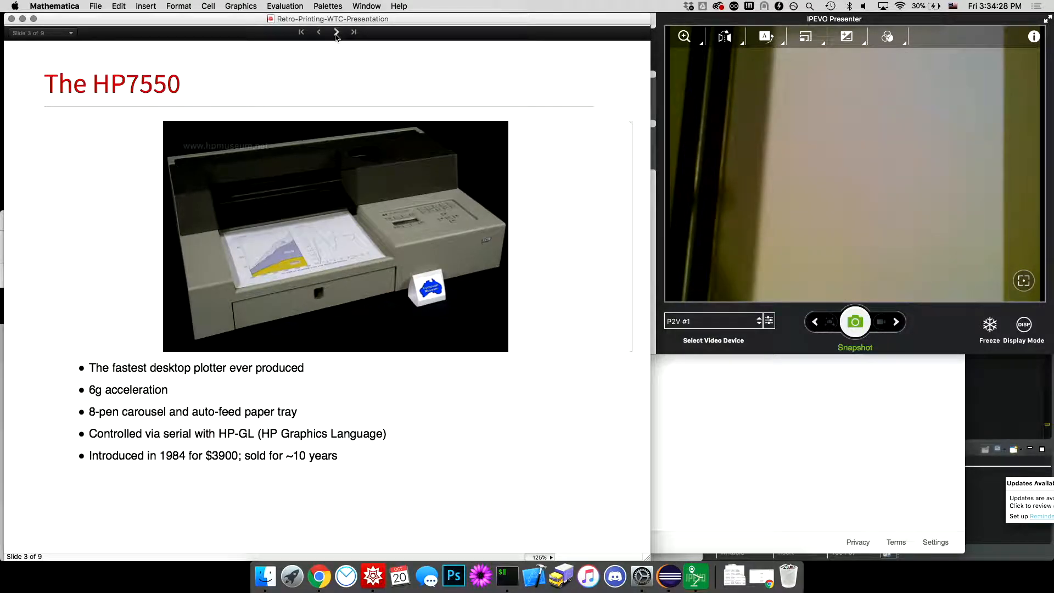
{"action": "mouse_move", "coordinate": [336, 33]}
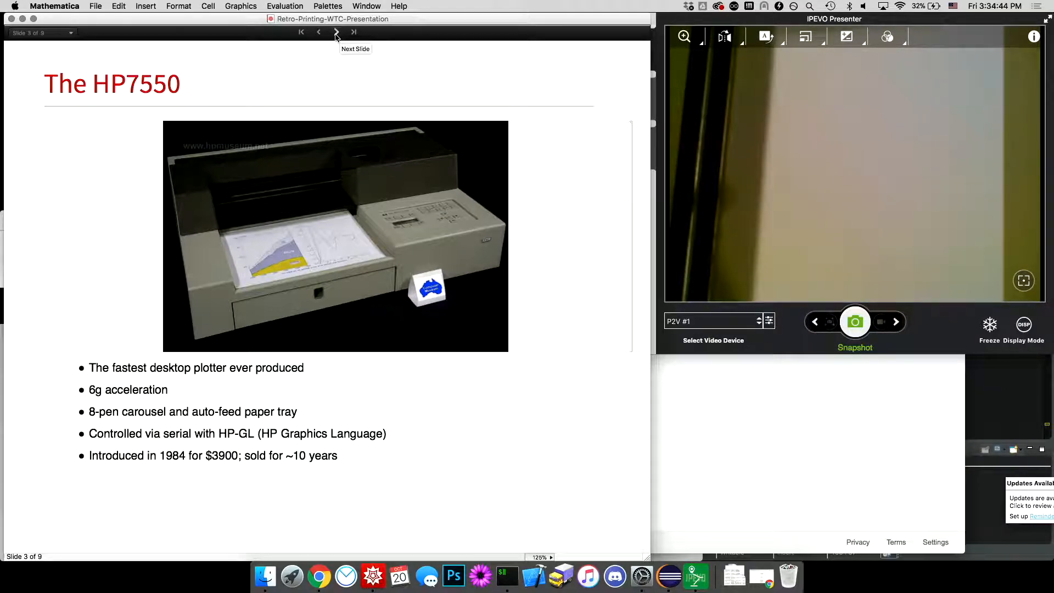
Advance to slide 4 on why to integrate HP-GL with Wolfram Language.
{"action": "left_click", "coordinate": [336, 32]}
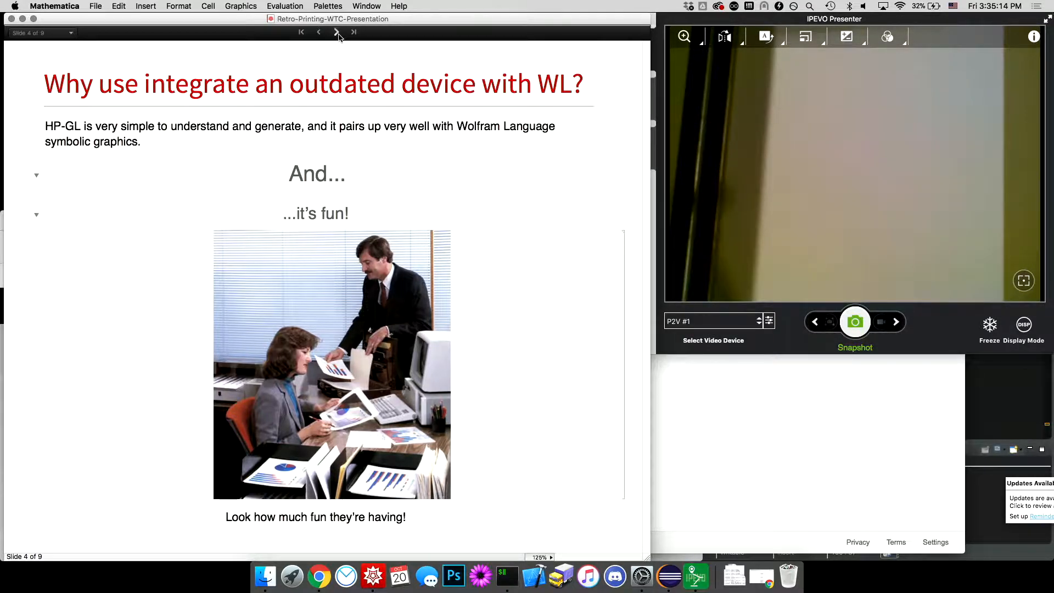
Go to the HPGLLink slide and evaluate g = HPGLGraphics to render disks, rectangle, circle and dashed line.
{"action": "left_click", "coordinate": [336, 32]}
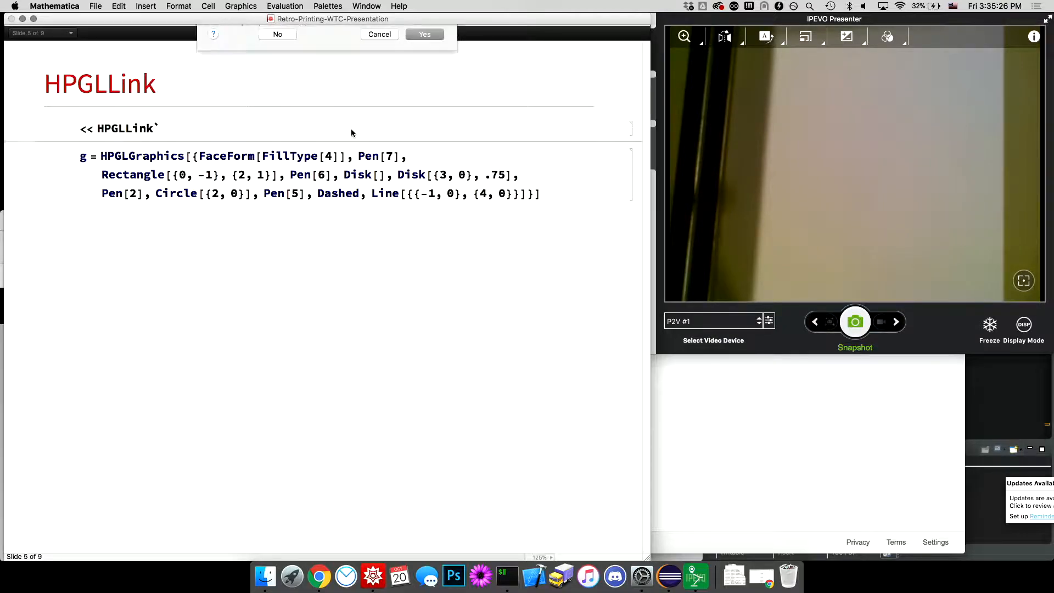
{"action": "left_click", "coordinate": [424, 34]}
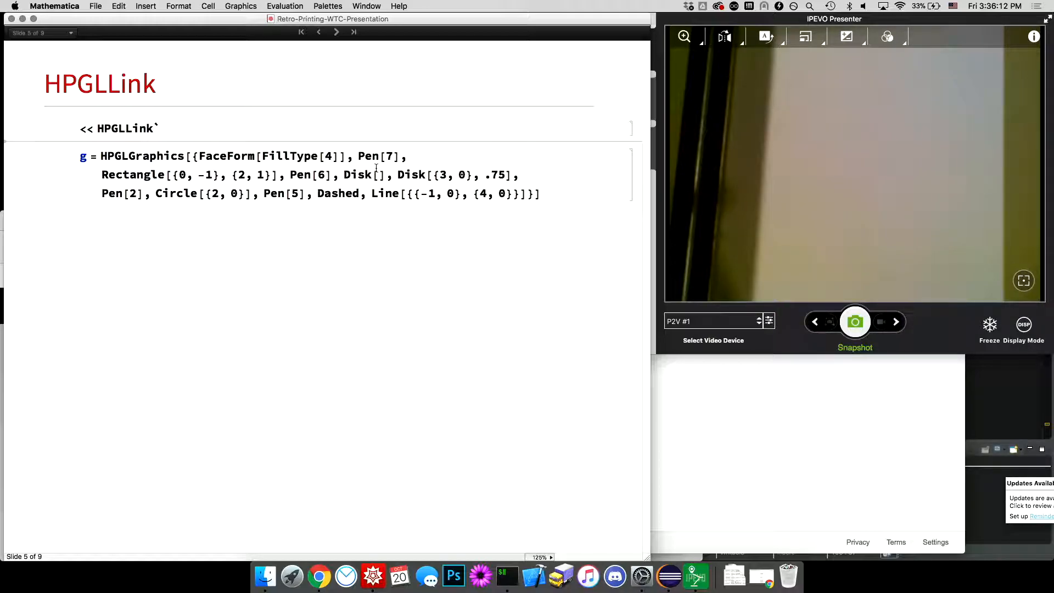
{"action": "double_click", "coordinate": [357, 174]}
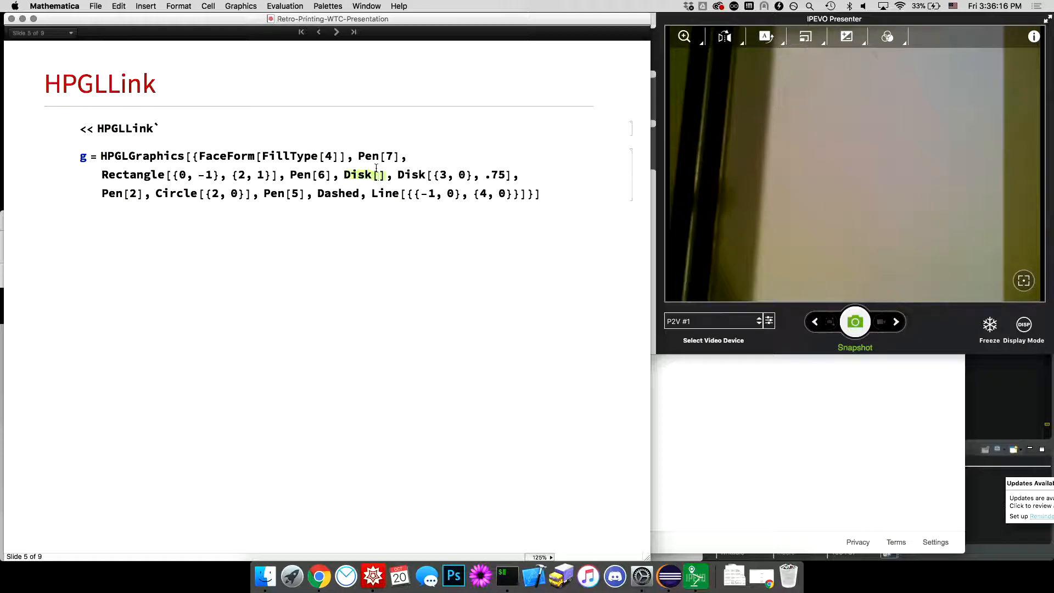
{"action": "key", "text": "shift+enter"}
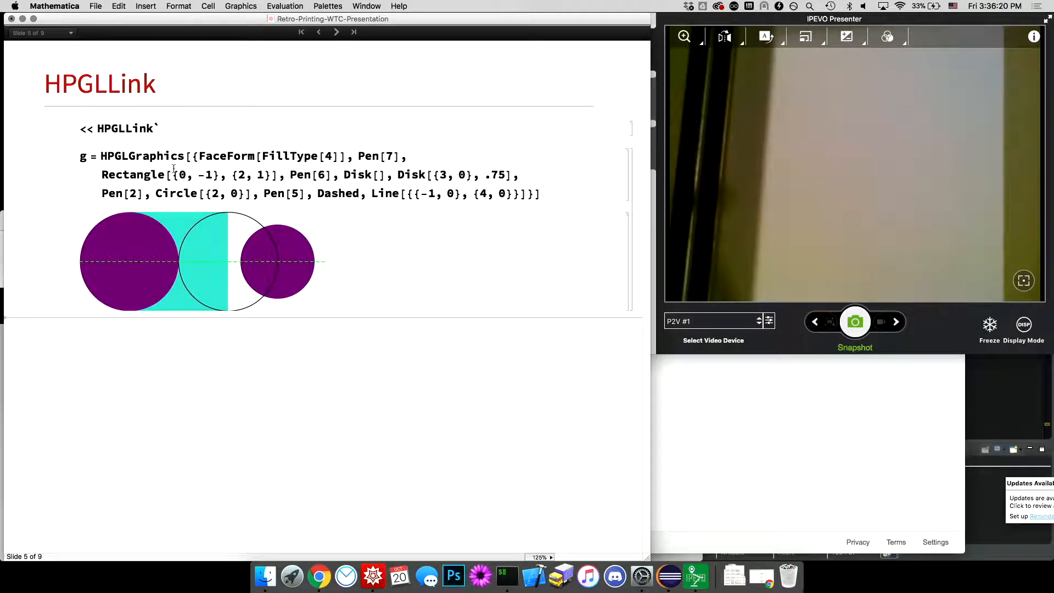
Enter ToString[g] and PrintHPGLGraphics[g] below the drawing and evaluate the print request.
{"action": "left_click", "coordinate": [201, 260]}
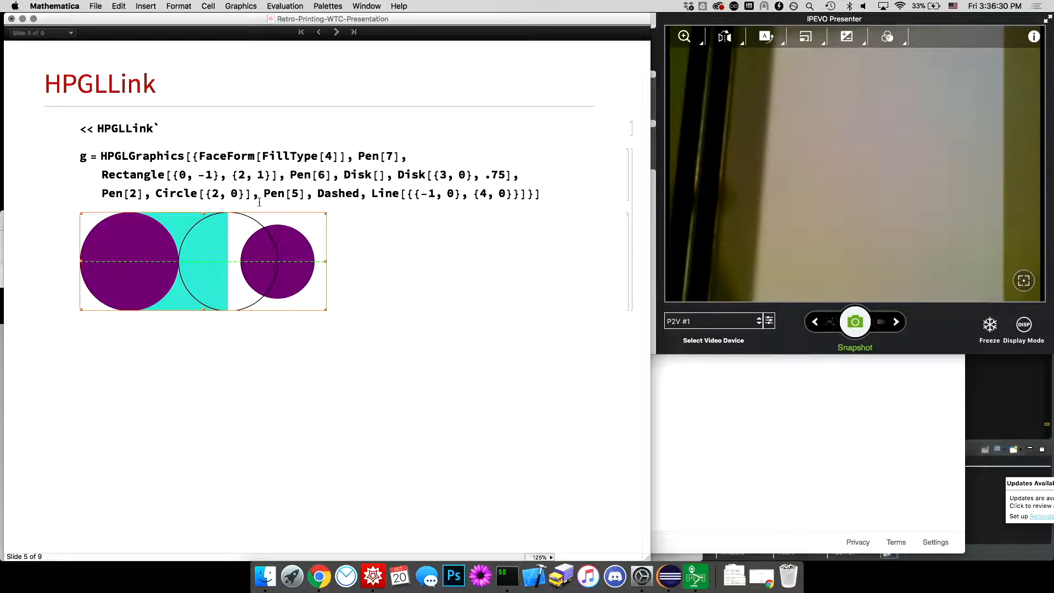
{"action": "type", "text": "ToString[g"}
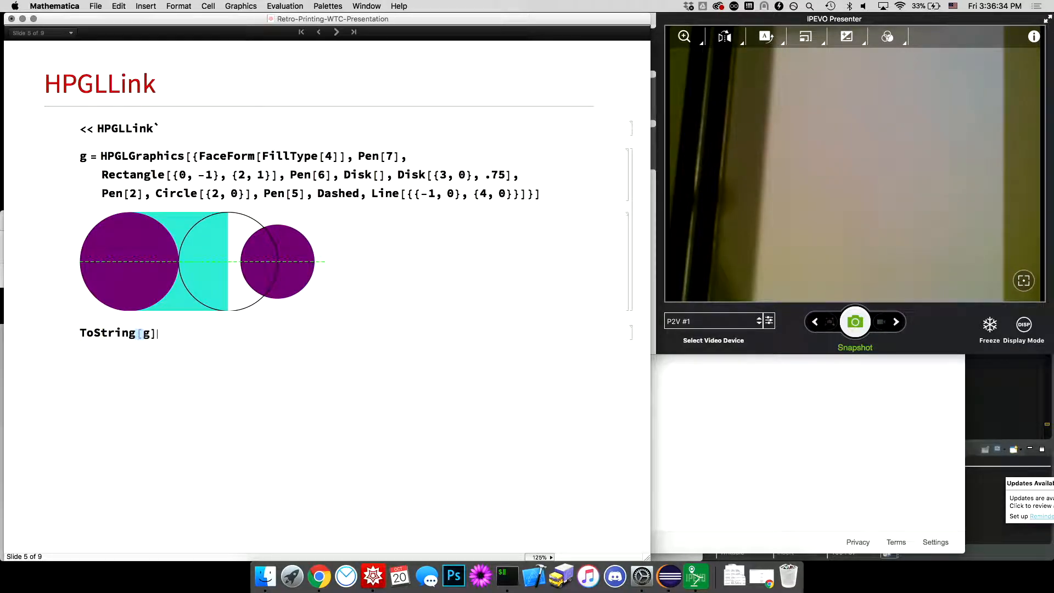
{"action": "key", "text": "shift+enter"}
{"action": "type", "text": "P"}
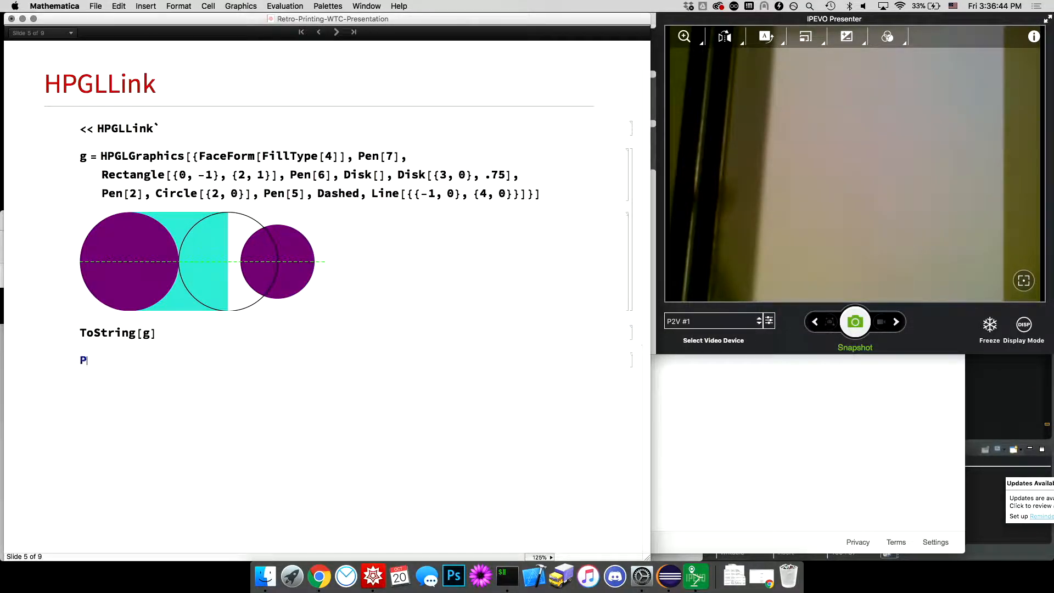
{"action": "type", "text": "rintHPGLGraphics[g"}
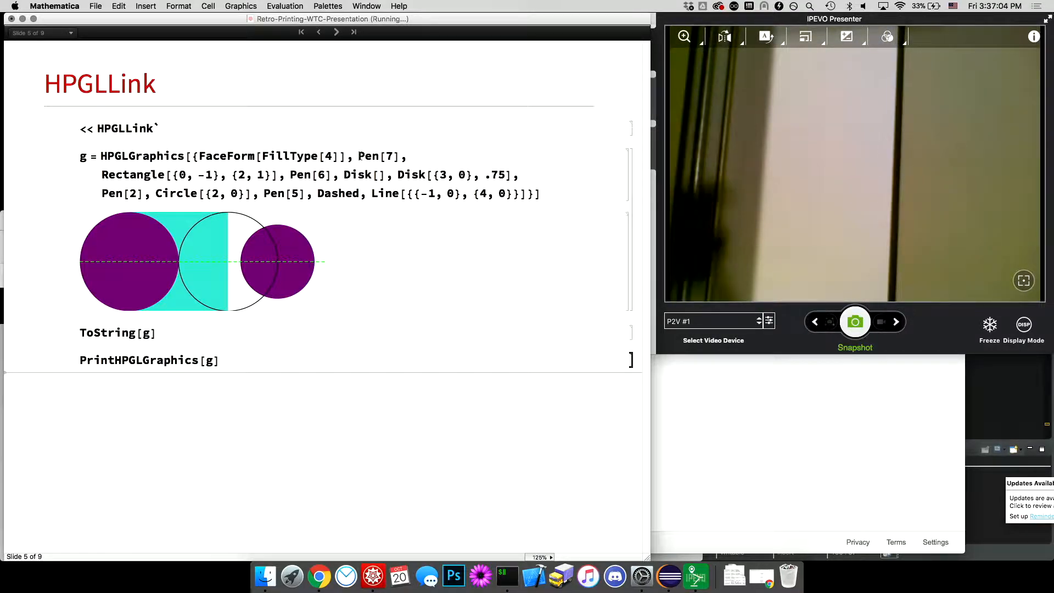
Select Pen[7] in the definition while PrintHPGLGraphics[g] returns HTTPResponse status OK.
{"action": "double_click", "coordinate": [376, 156]}
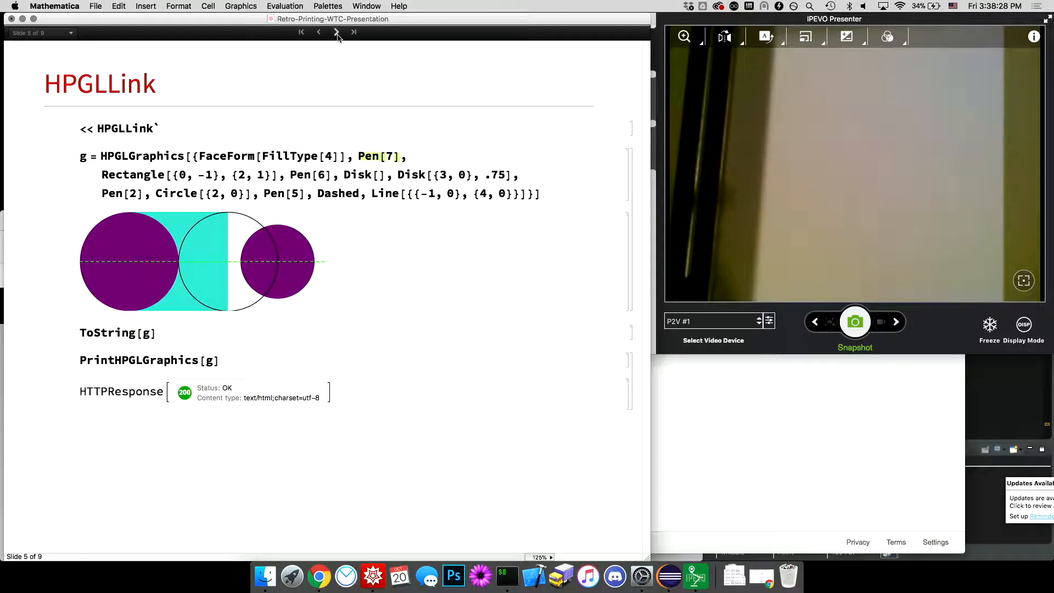
On the Popular Curves slide, resolve the Stephen Wolfram curve entity and render its mesh face.
{"action": "left_click", "coordinate": [336, 31]}
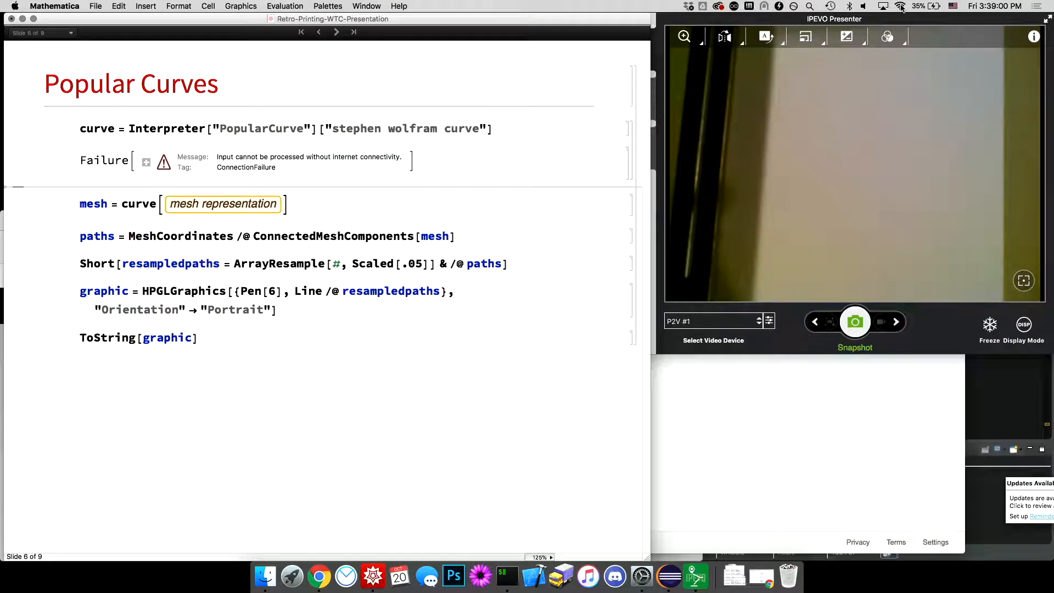
{"action": "left_click", "coordinate": [899, 6]}
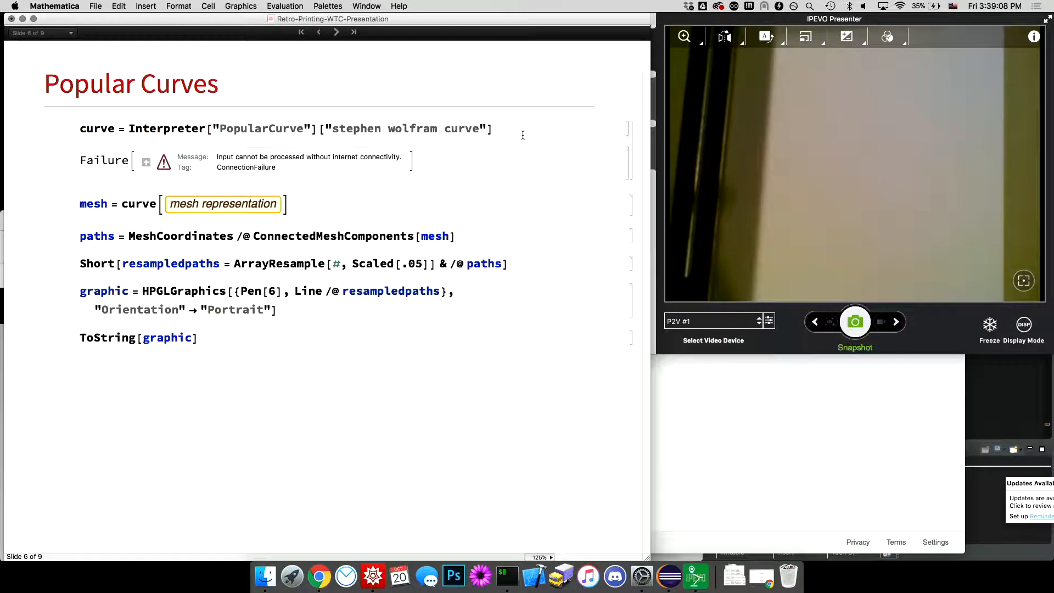
{"action": "key", "text": "shift+enter"}
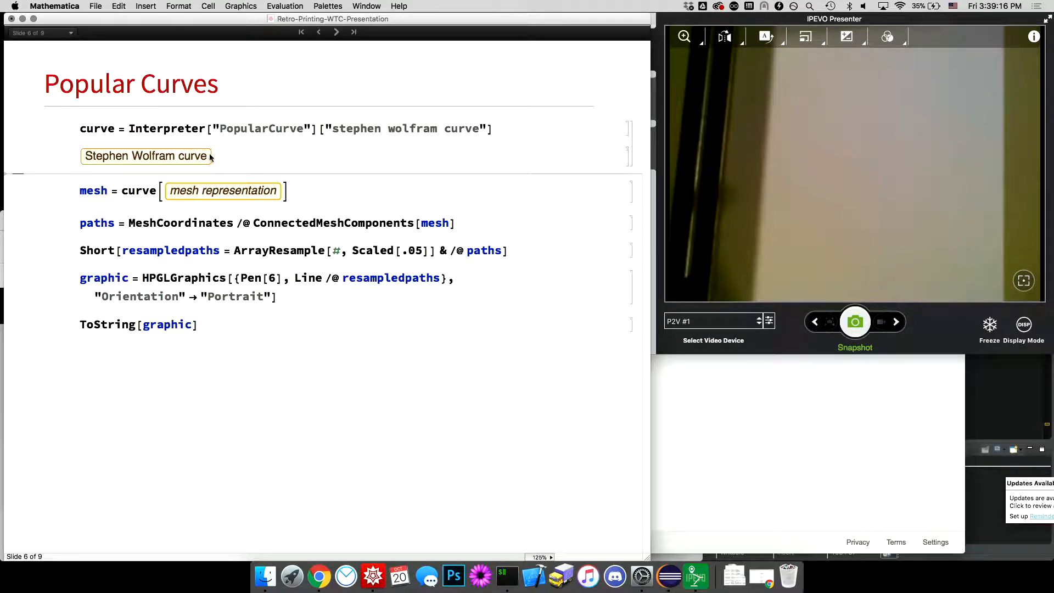
{"action": "left_click", "coordinate": [898, 6]}
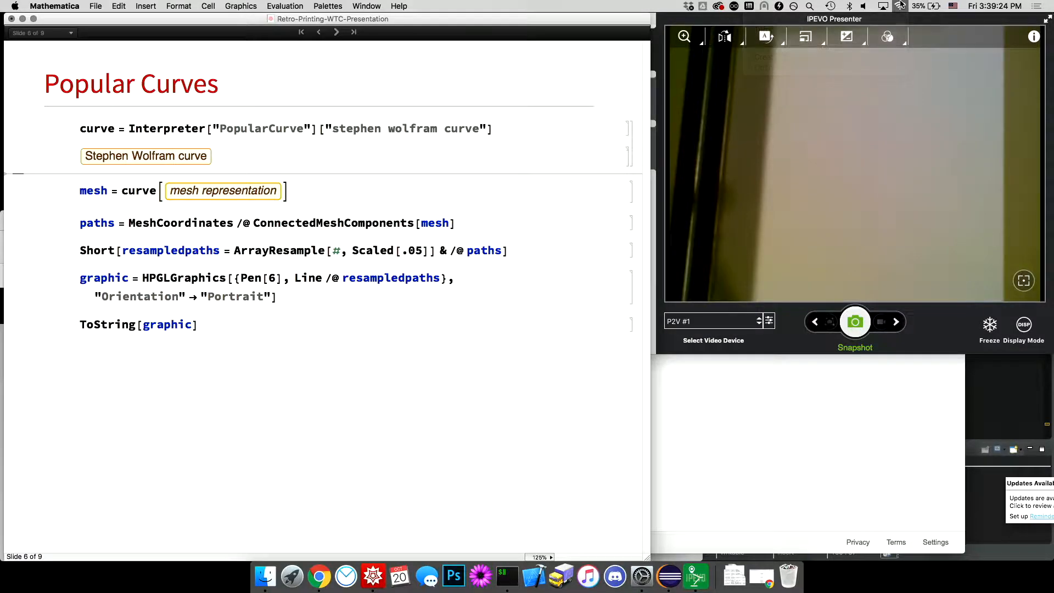
{"action": "left_click", "coordinate": [899, 6]}
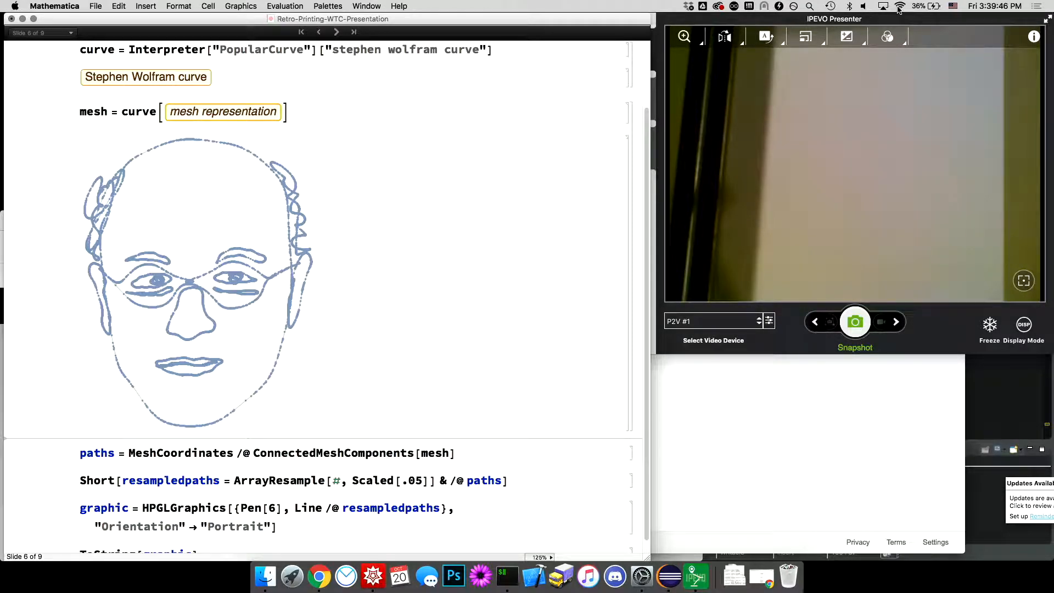
Evaluate the paths, resampledpaths and graphic cells to render the face as a purple HPGL drawing.
{"action": "left_click", "coordinate": [881, 6]}
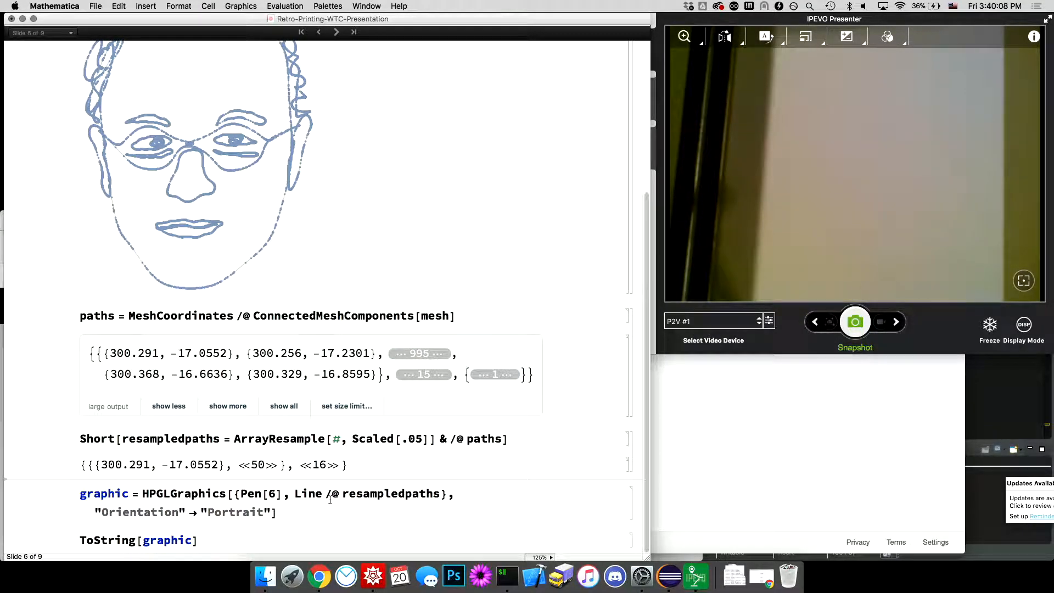
{"action": "double_click", "coordinate": [183, 493]}
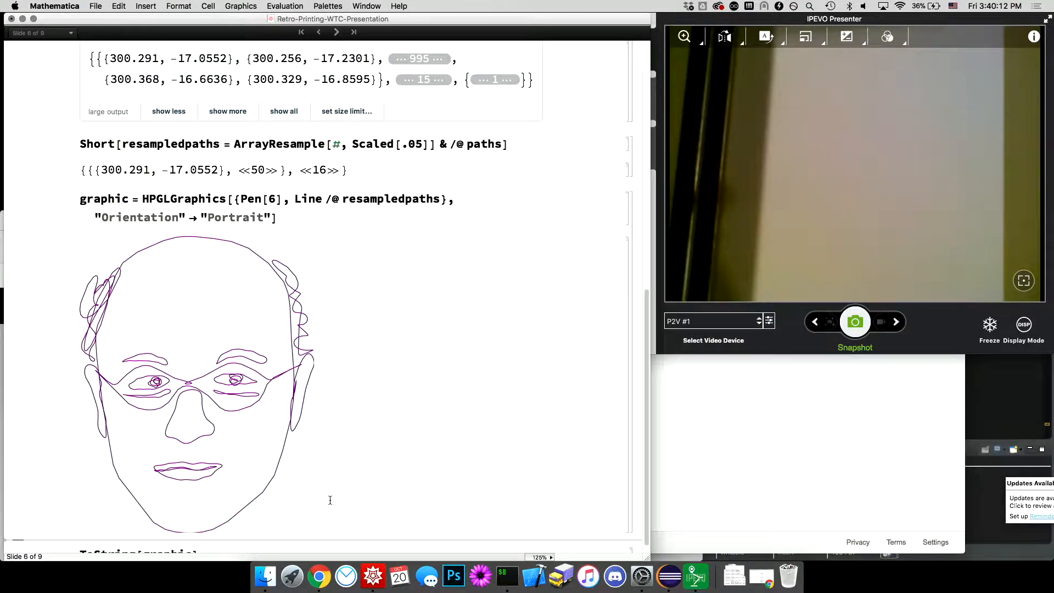
{"action": "scroll", "scroll_direction": "down", "scroll_amount": 3}
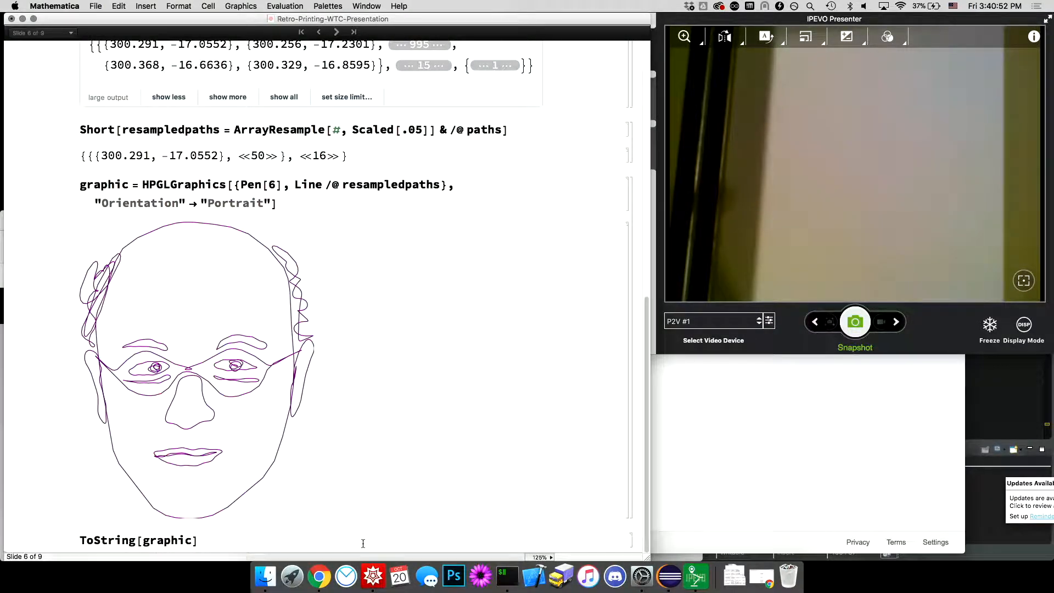
Enter PrintHPGLGraphics[graphic] below ToString[graphic] and start sending the face to the plotter.
{"action": "type", "text": "Prin"}
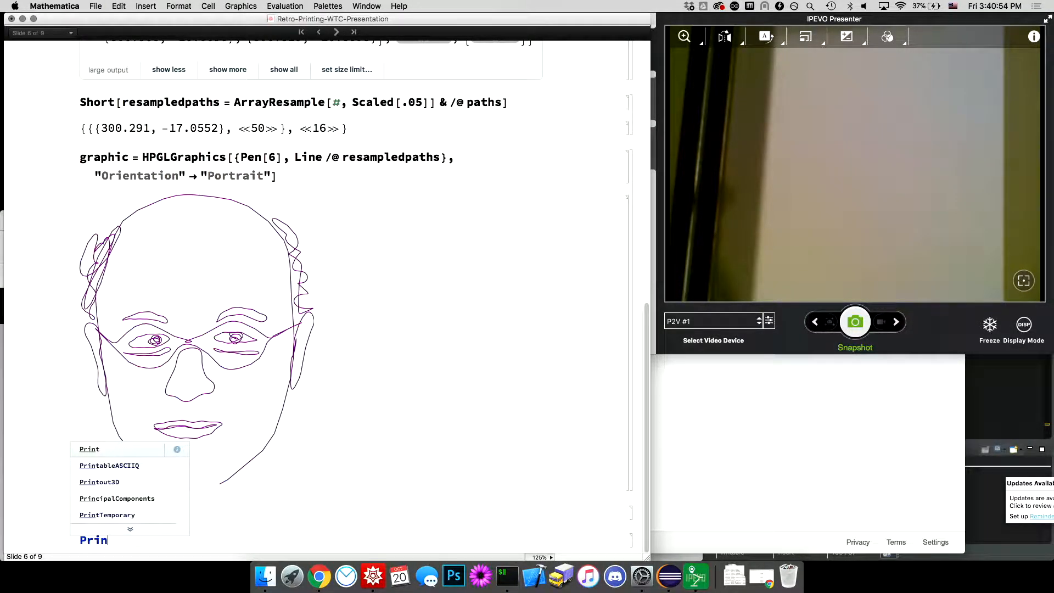
{"action": "type", "text": "tHPGLGraphics"}
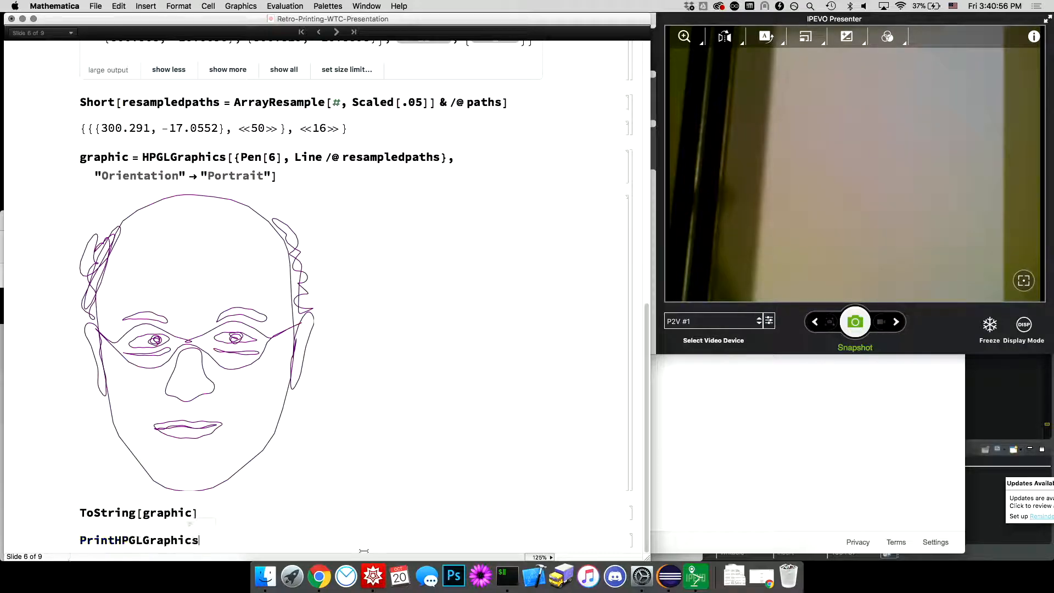
{"action": "type", "text": "[graphic]"}
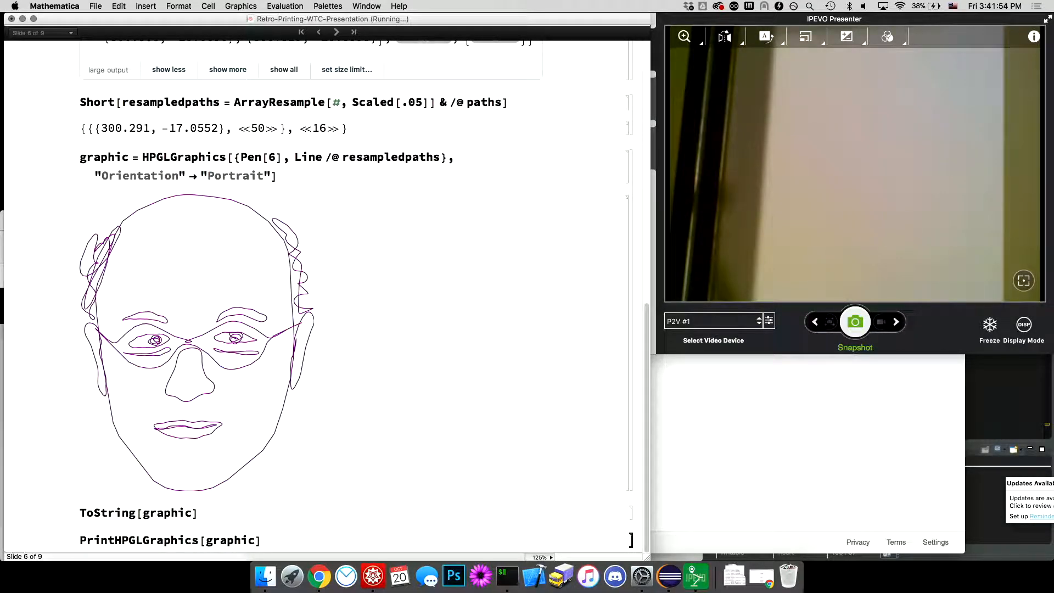
Scroll to the finished PrintHPGLGraphics[graphic] result showing HTTPResponse status OK.
{"action": "scroll", "scroll_direction": "down", "scroll_amount": 3}
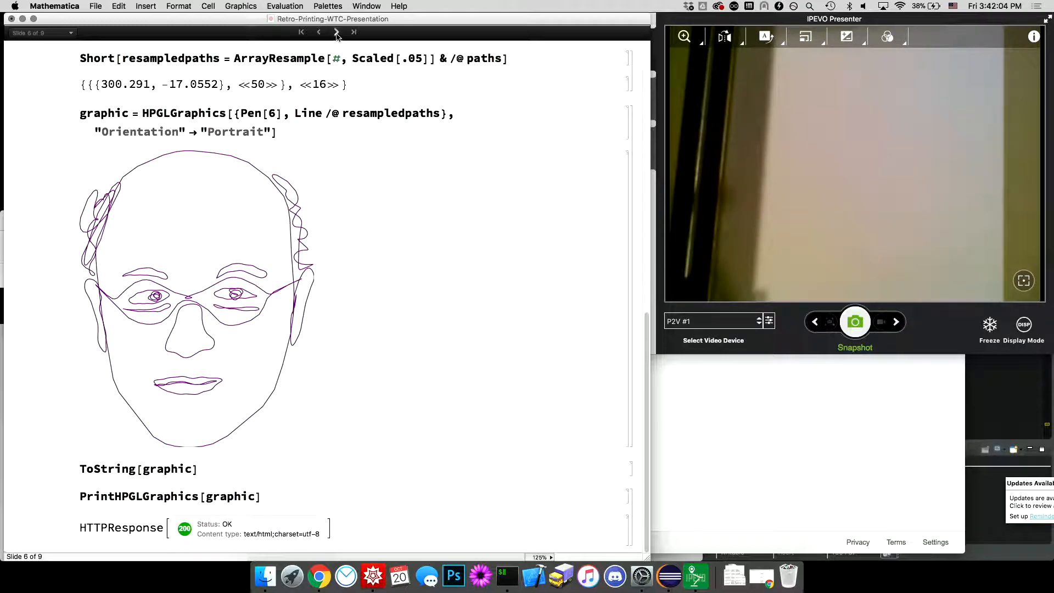
{"action": "mouse_move", "coordinate": [336, 32]}
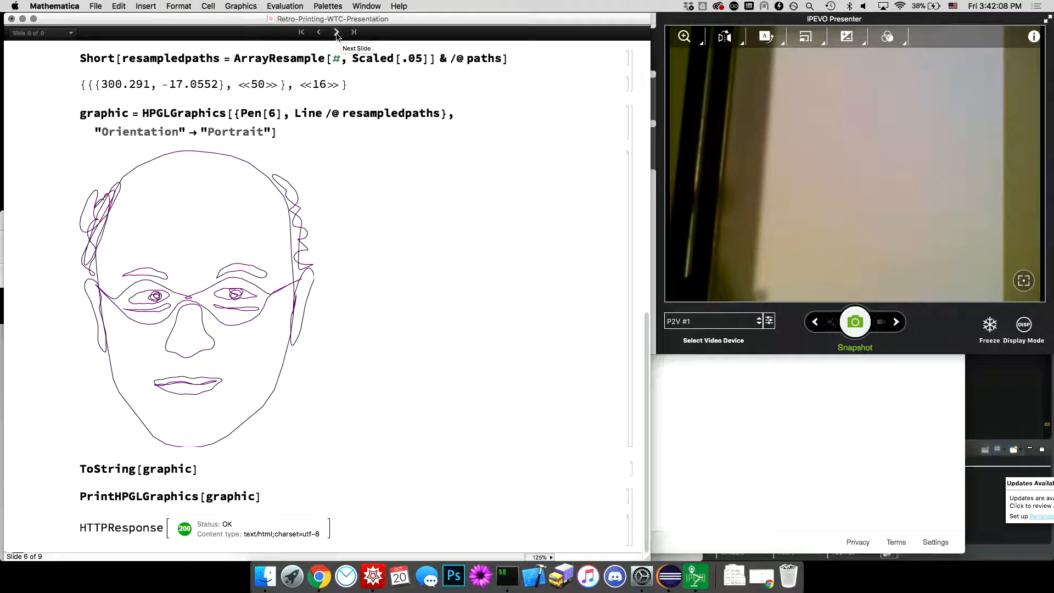
{"action": "mouse_move", "coordinate": [261, 30]}
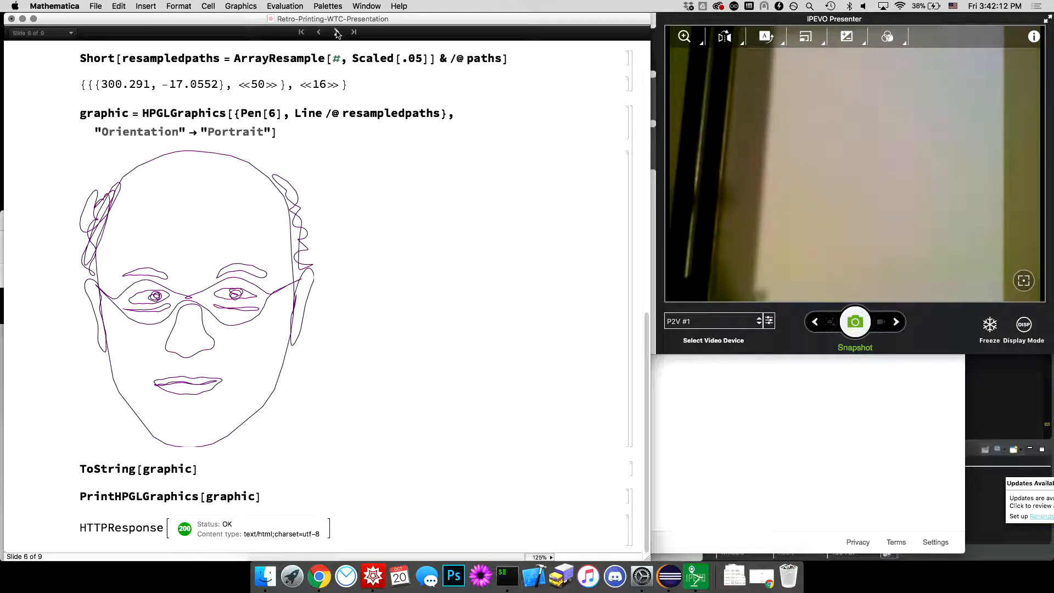
{"action": "mouse_move", "coordinate": [354, 33]}
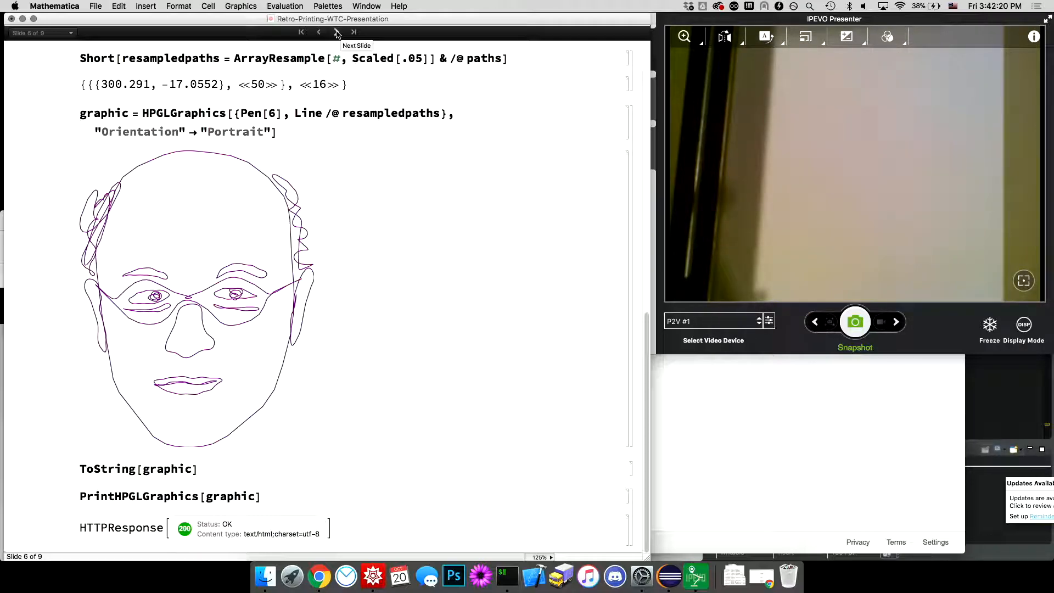
Go to the Image Vectorization slide and show the thinned EdgeDetect outline of the portrait.
{"action": "left_click", "coordinate": [352, 32]}
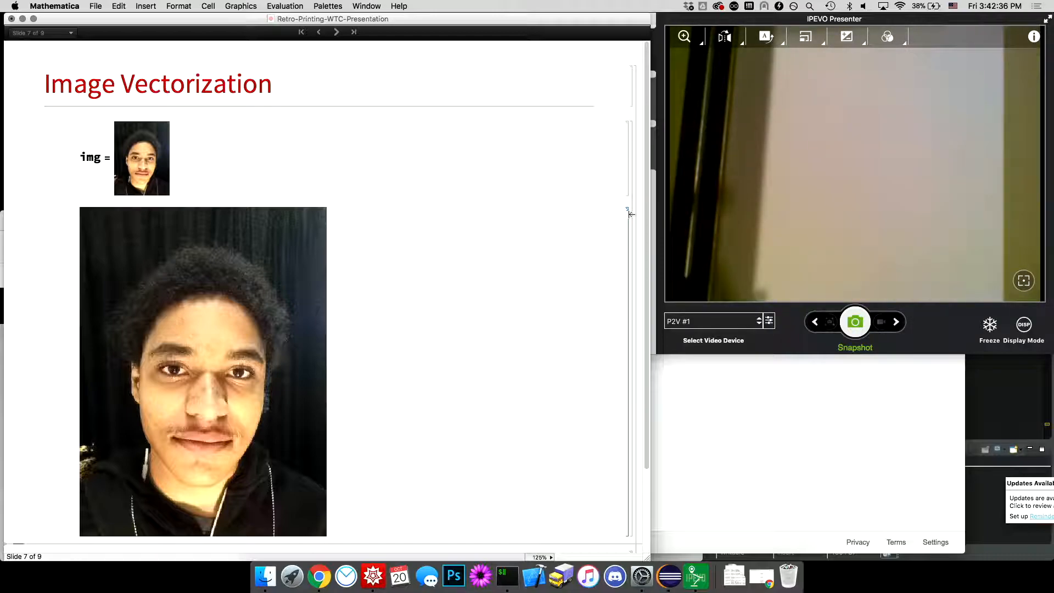
{"action": "scroll", "scroll_direction": "down", "scroll_amount": 3}
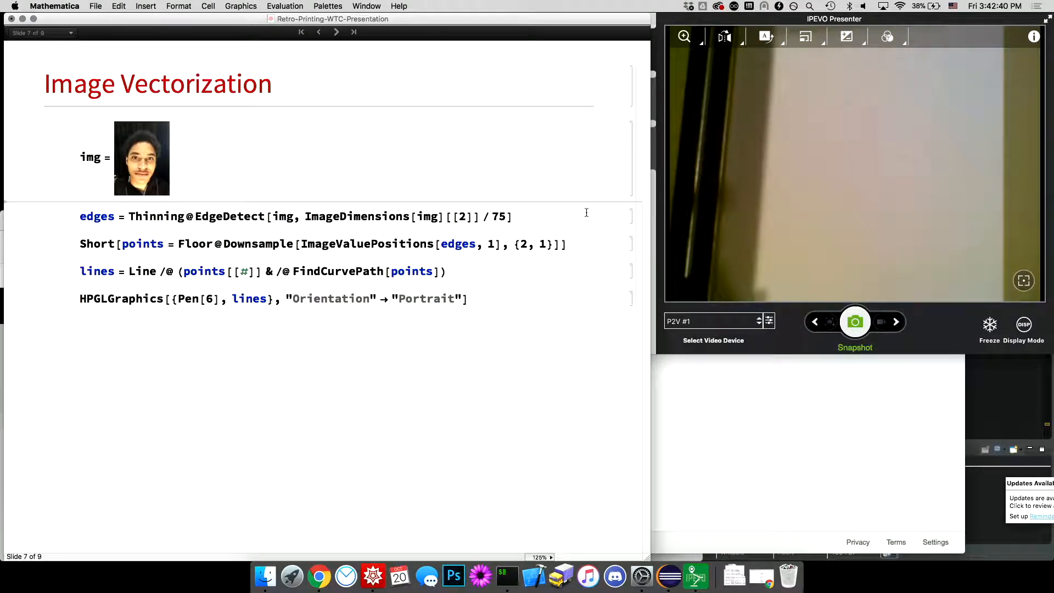
{"action": "scroll", "scroll_direction": "down", "scroll_amount": 3}
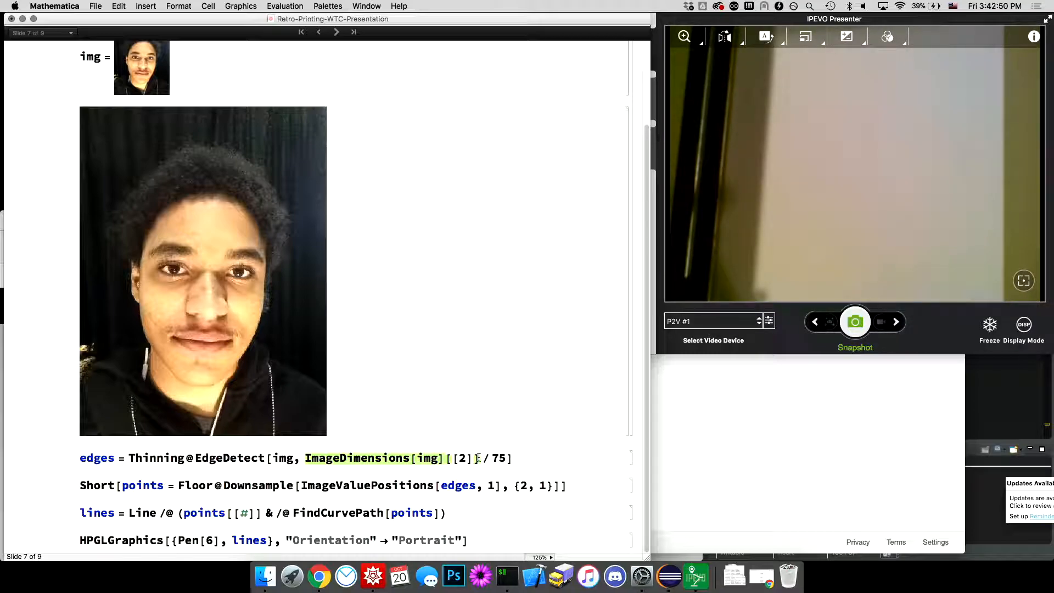
{"action": "scroll", "scroll_direction": "down", "scroll_amount": 3}
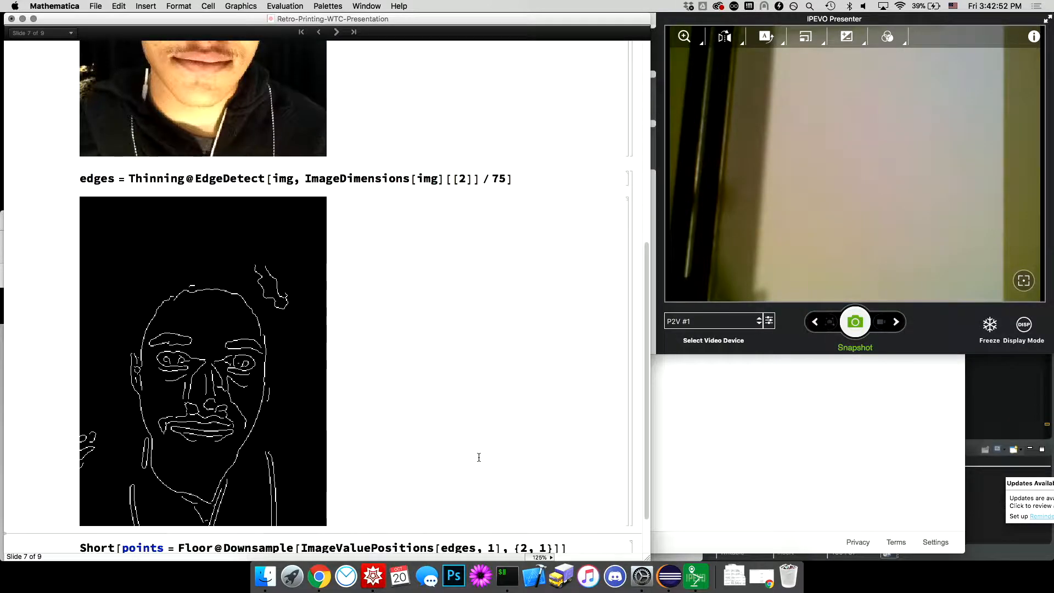
{"action": "scroll", "scroll_direction": "down", "scroll_amount": 3}
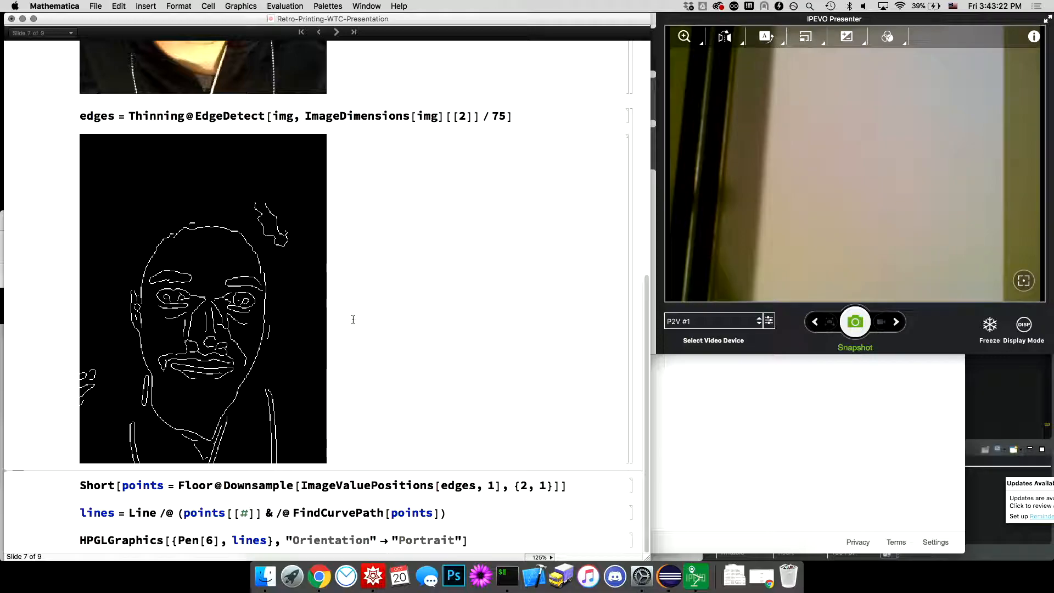
Evaluate the Short[points = ...] cell to list the downsampled edge points, then highlight points[[#]] in lines.
{"action": "double_click", "coordinate": [257, 484]}
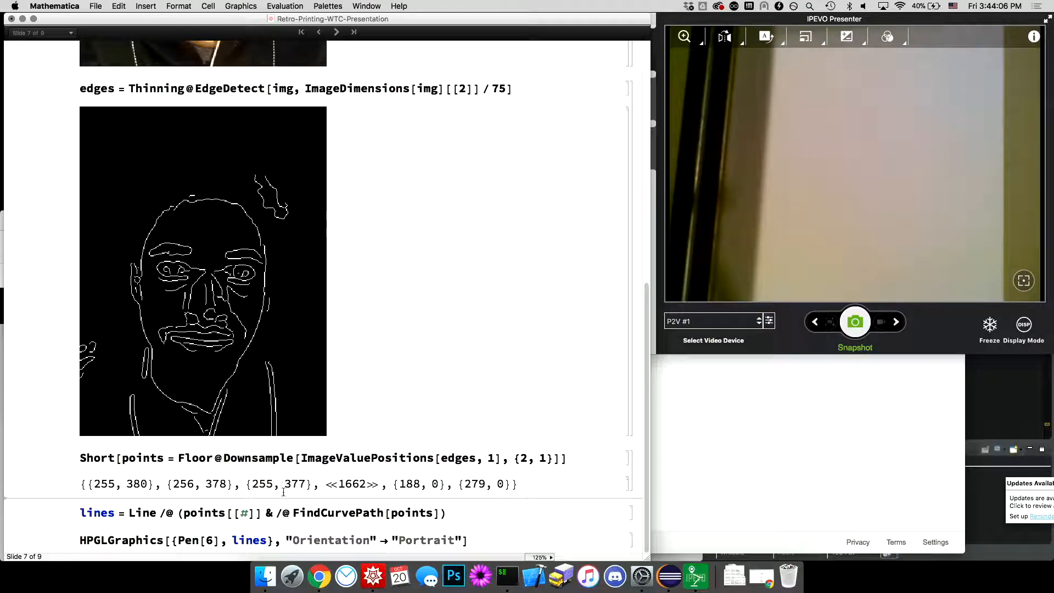
{"action": "double_click", "coordinate": [203, 512]}
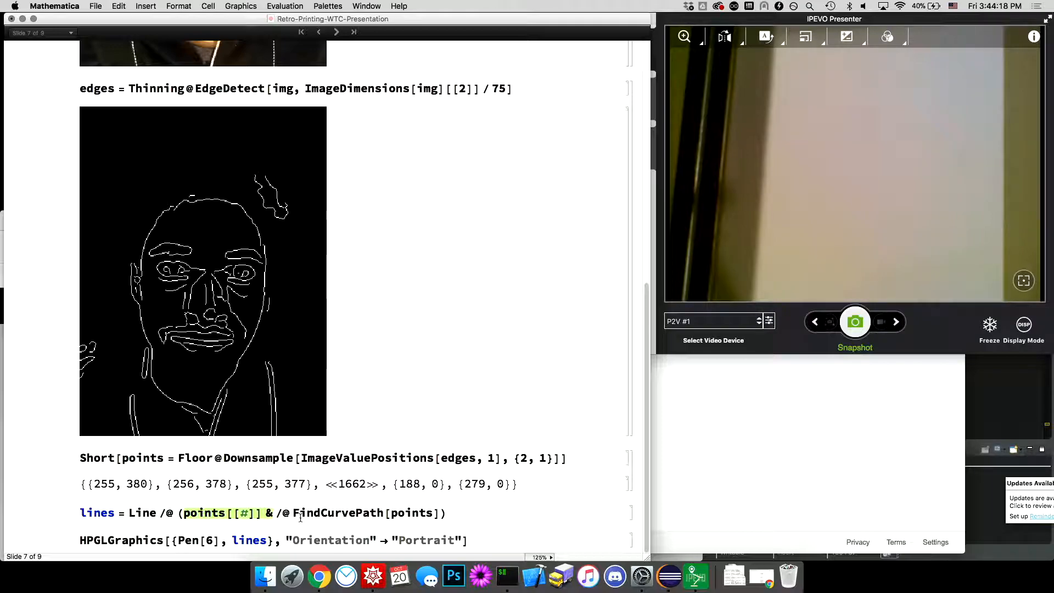
Inspect the FindCurvePath[points] call and render the face outline as purple HPGL pen graphics.
{"action": "double_click", "coordinate": [363, 513]}
{"action": "type", "text": "FindCurvePath[points]"}
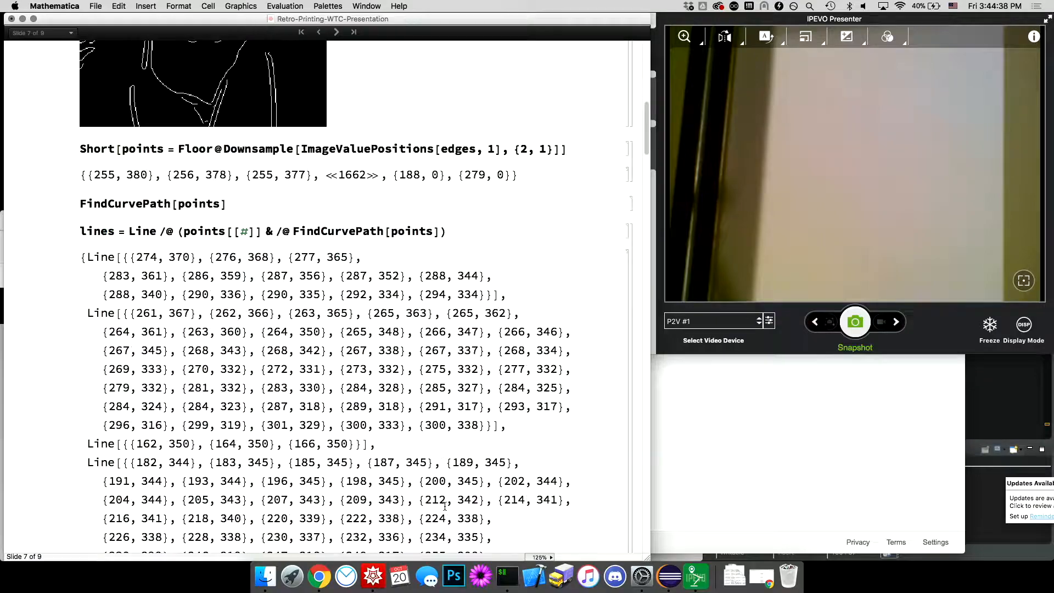
{"action": "scroll", "scroll_direction": "down", "scroll_amount": 3}
{"action": "type", "text": "PrintHPGLGraphics"}
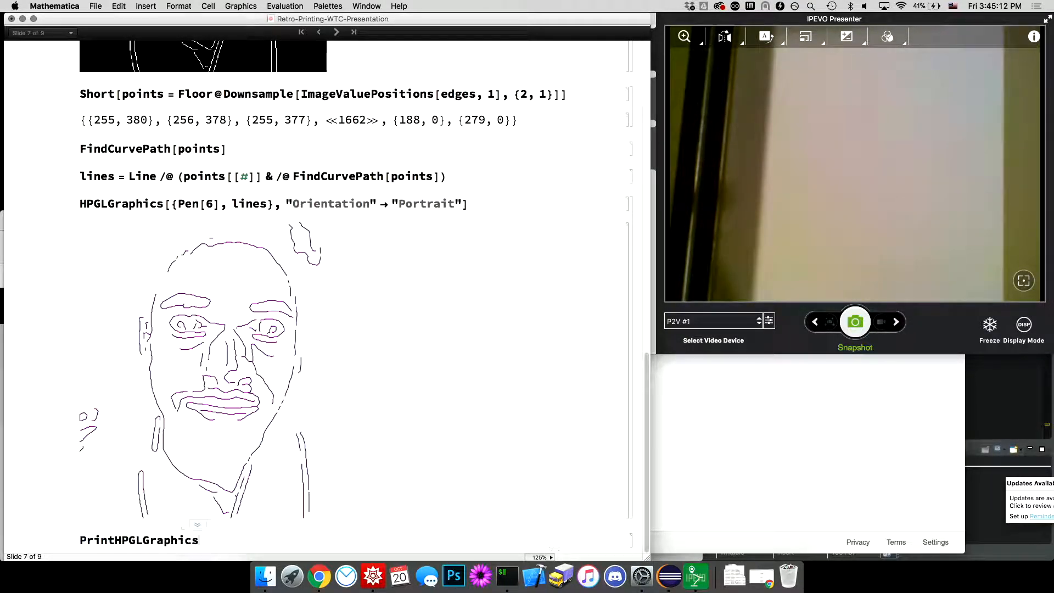
Run PrintHPGLGraphics[%] to post the drawing to the plotter server, returning an HTTPResponse with status OK.
{"action": "type", "text": "[%"}
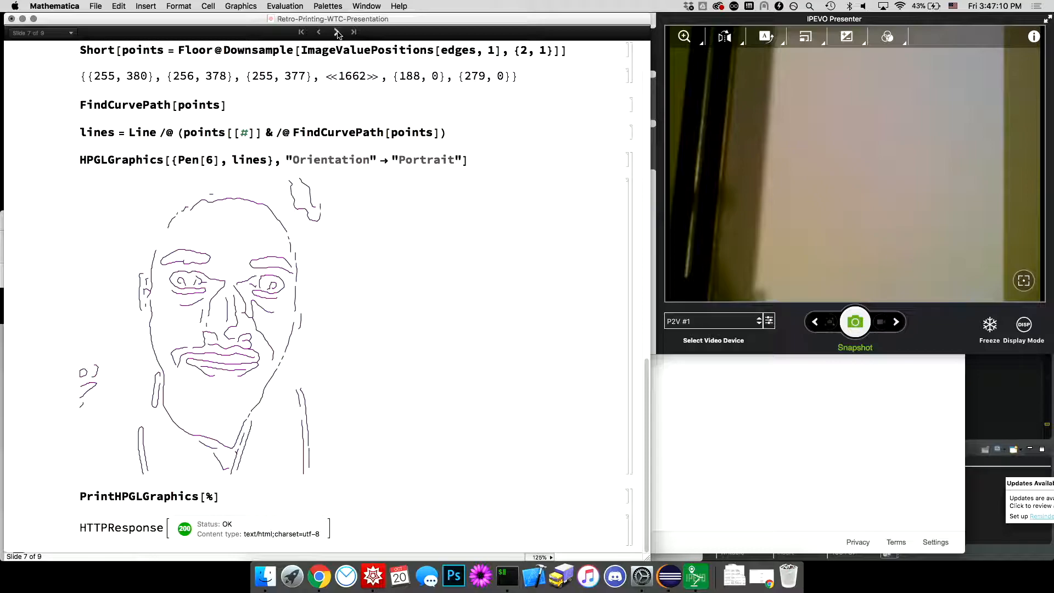
Advance the slideshow to slide 8, the Questions? slide with the HP Computer Museum link.
{"action": "left_click", "coordinate": [336, 32]}
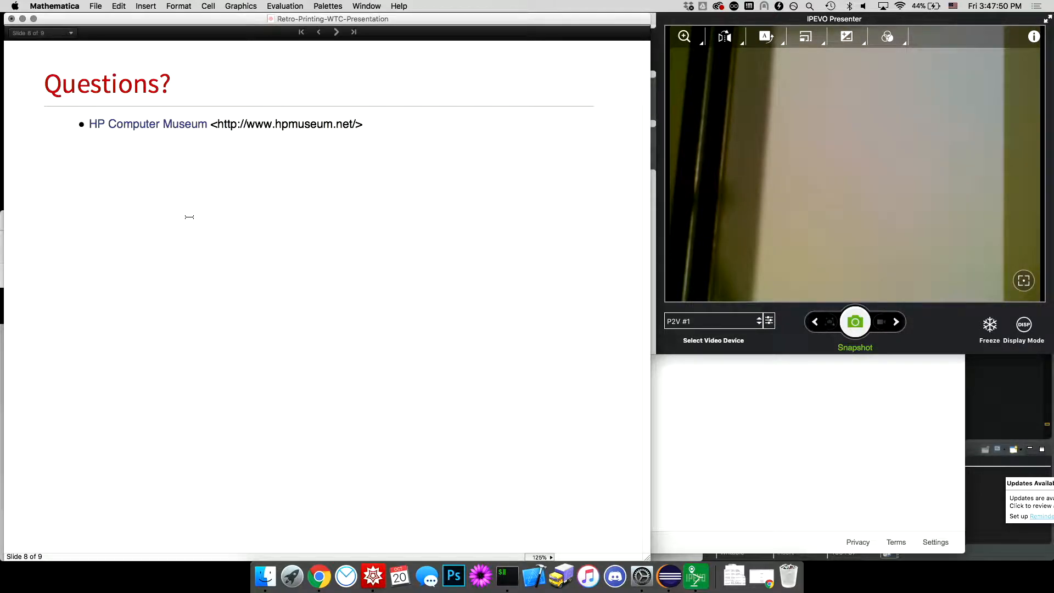
{"action": "mouse_move", "coordinate": [614, 576]}
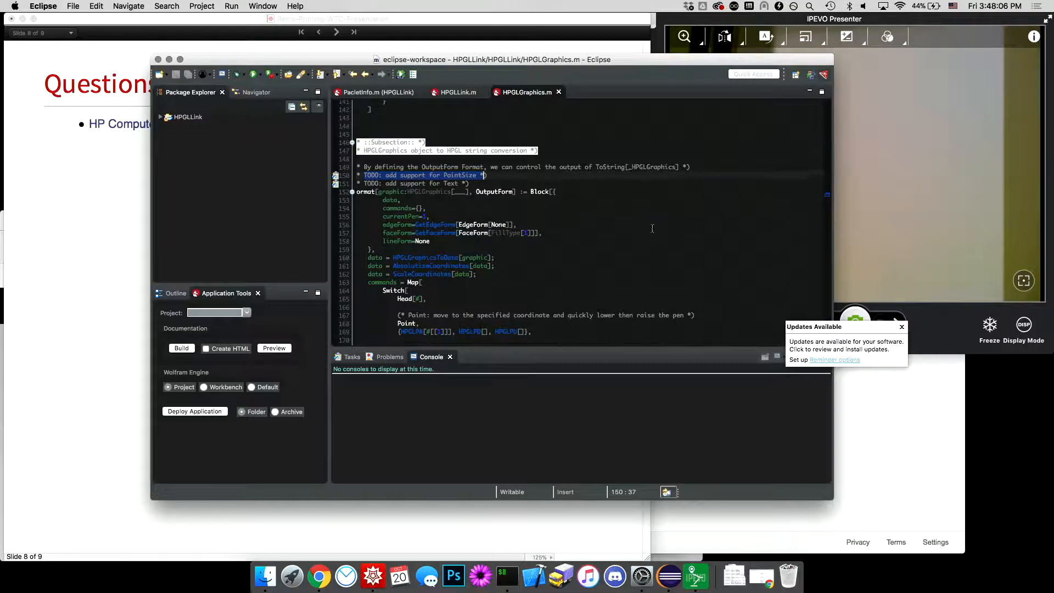
Scroll HPGLGraphics.m in Eclipse down to the Format[..., OutputForm] HPGL string conversion code.
{"action": "scroll", "scroll_direction": "down", "scroll_amount": 3}
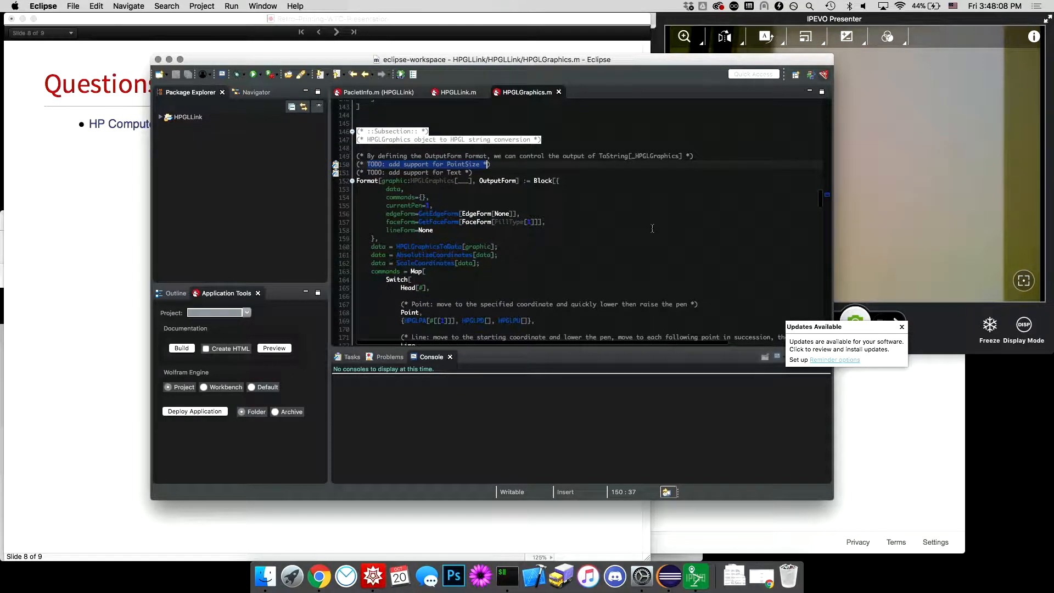
{"action": "scroll", "scroll_direction": "down", "scroll_amount": 3}
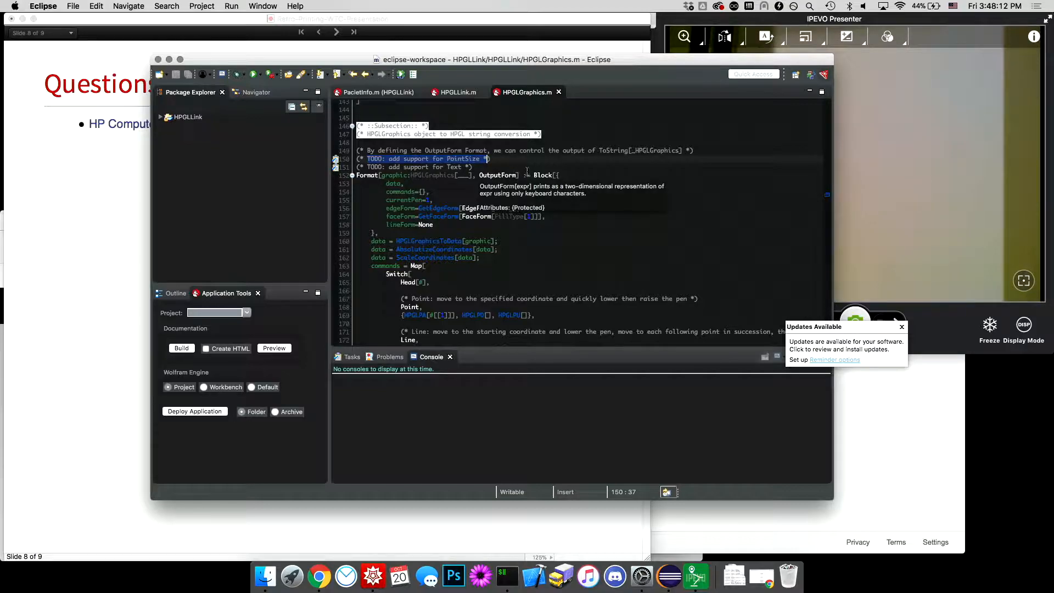
{"action": "scroll", "scroll_direction": "down", "scroll_amount": 3}
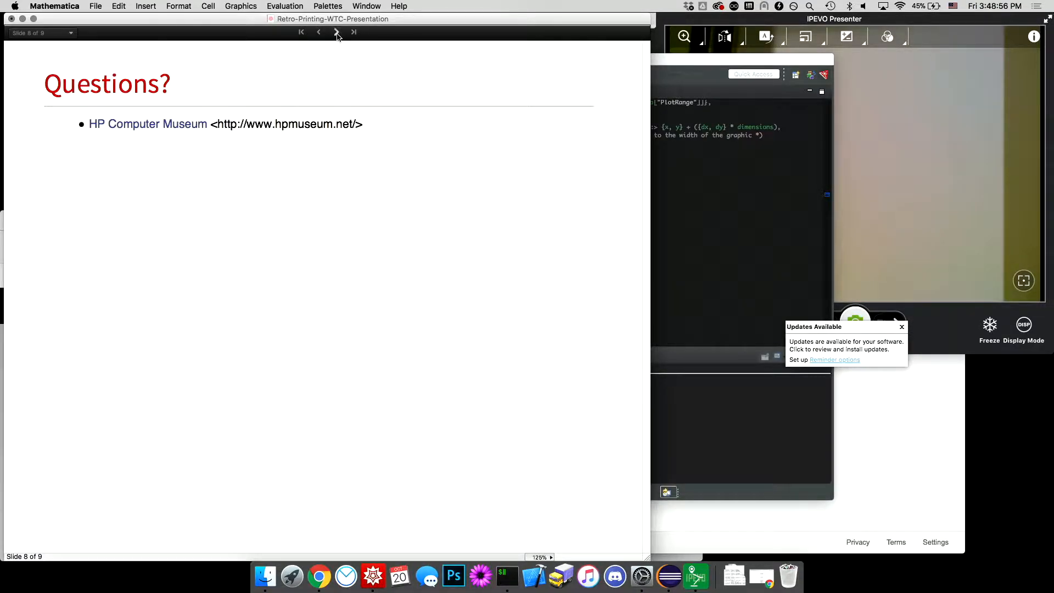
Advance to slide 9, Initialization, and highlight part of the PrintHPGLGraphics definition that posts HPGL to the server.
{"action": "left_click", "coordinate": [336, 32]}
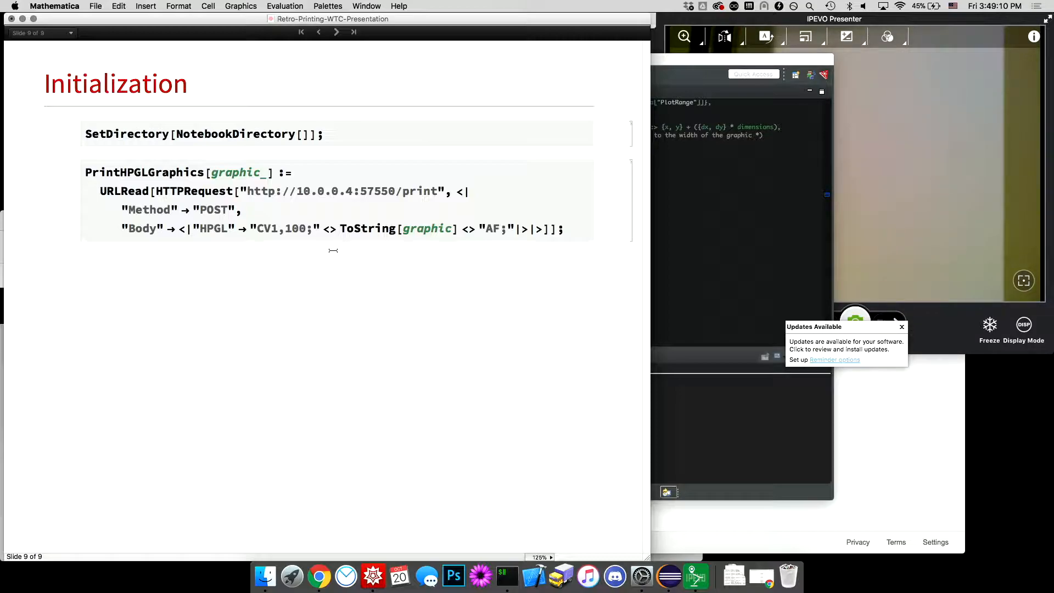
{"action": "double_click", "coordinate": [194, 191]}
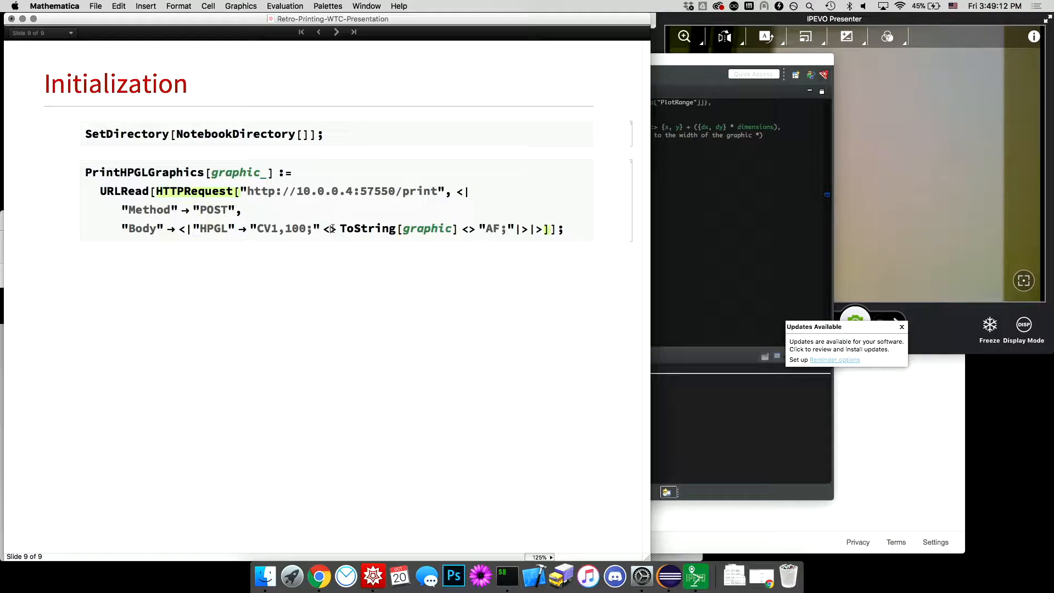